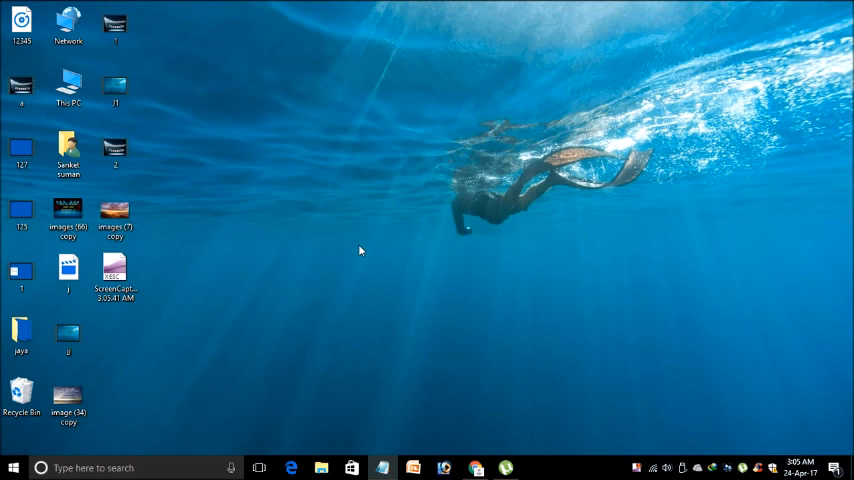
mouse_move(352, 246)
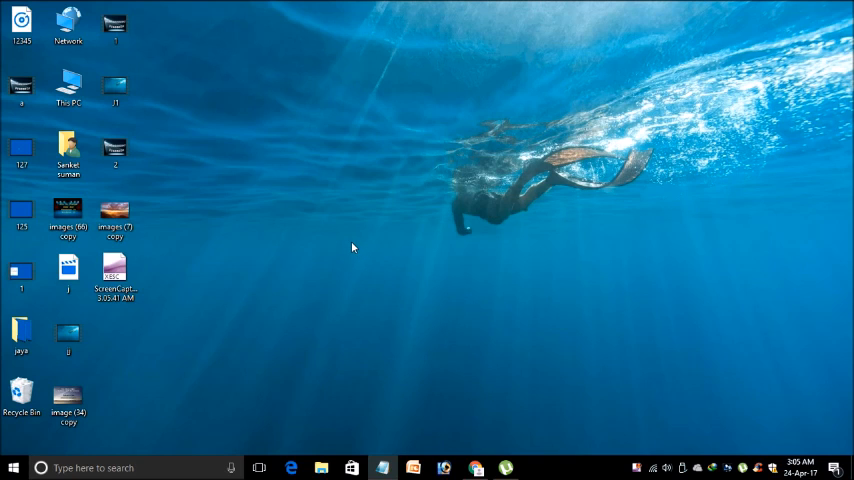
mouse_move(346, 264)
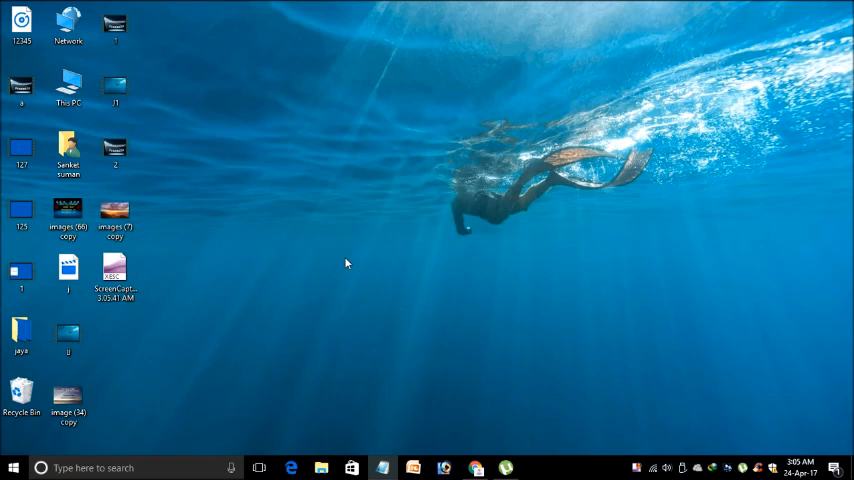
mouse_move(348, 256)
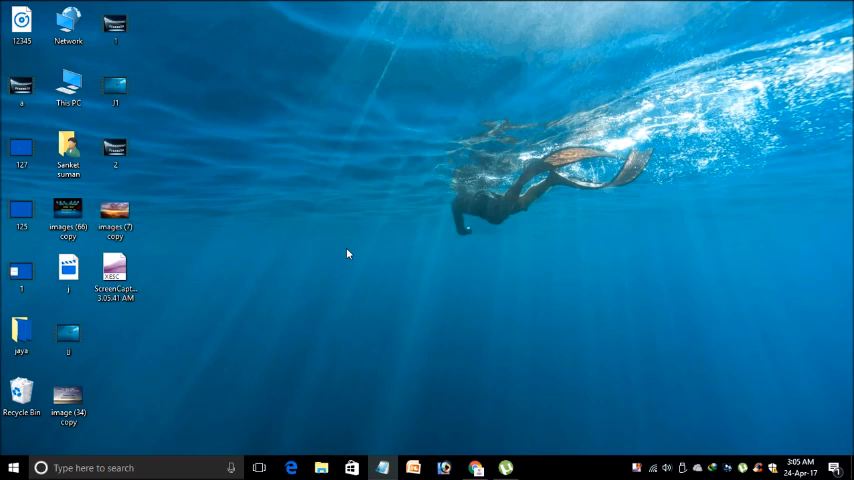
mouse_move(310, 232)
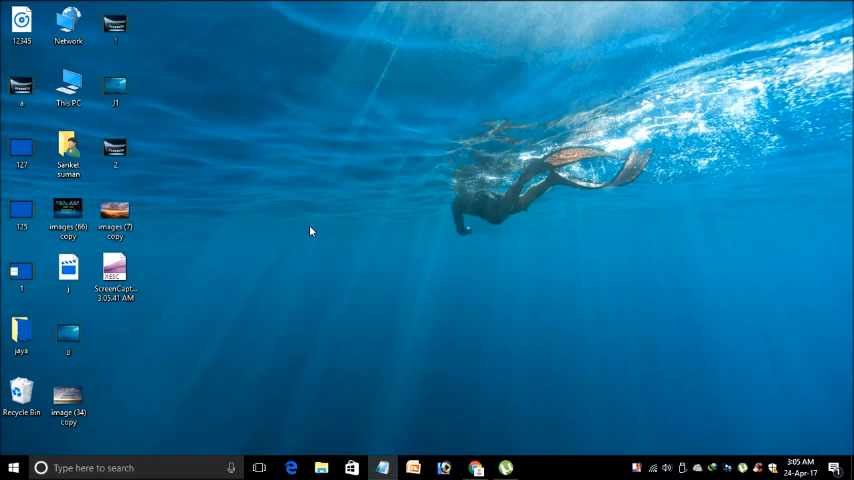
mouse_move(280, 228)
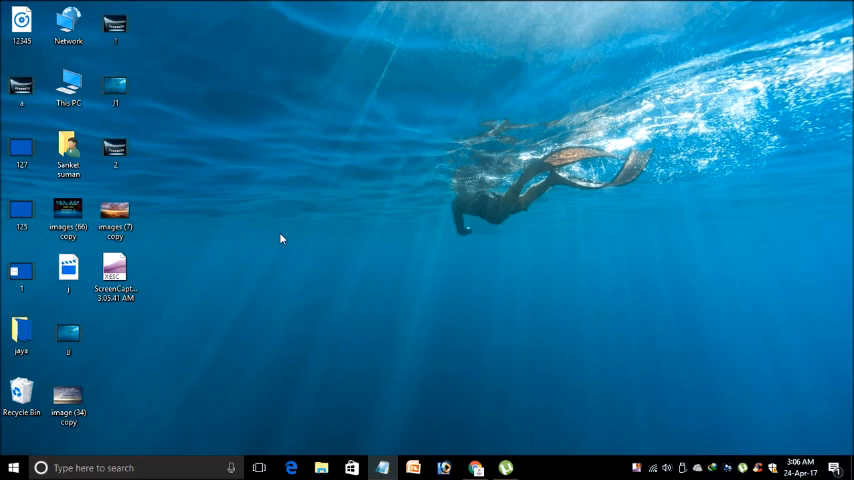
mouse_move(308, 238)
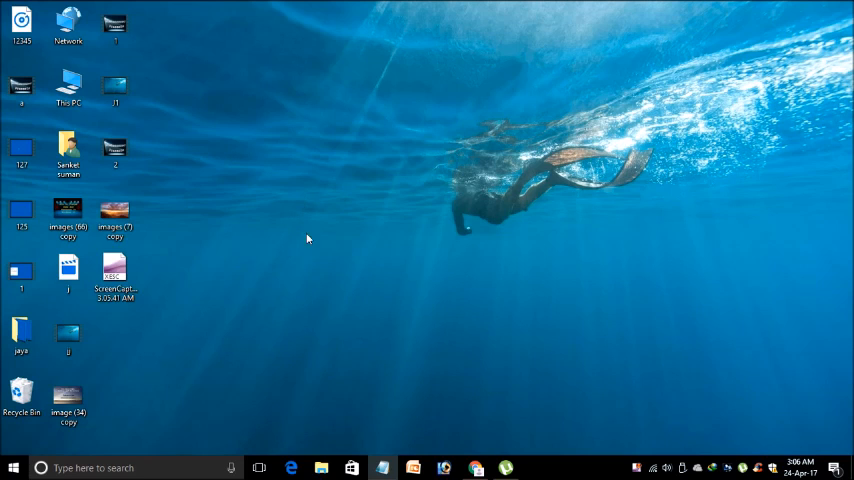
mouse_move(276, 298)
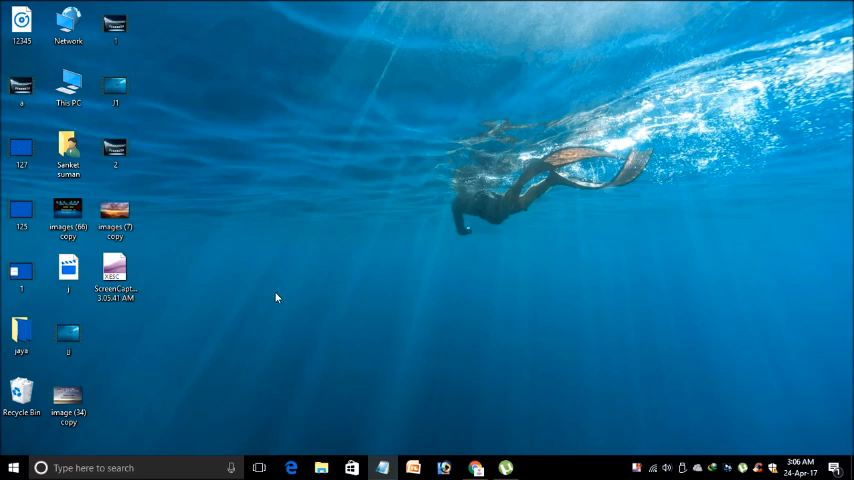
mouse_move(284, 240)
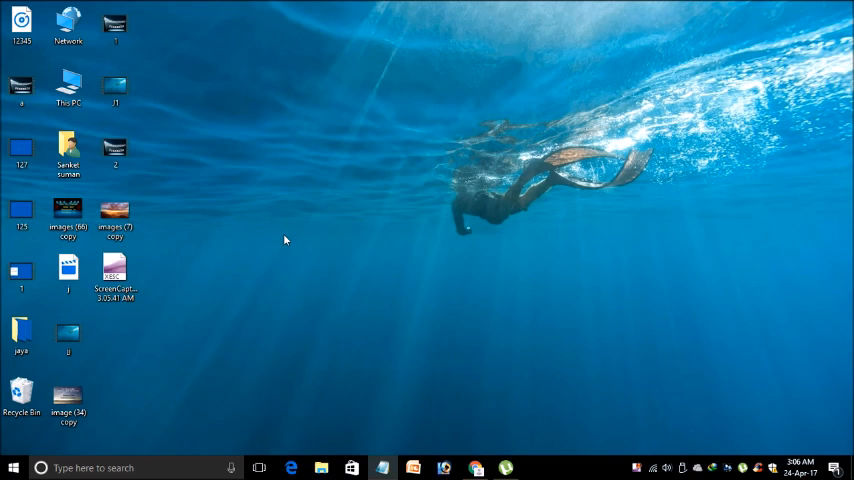
mouse_move(240, 258)
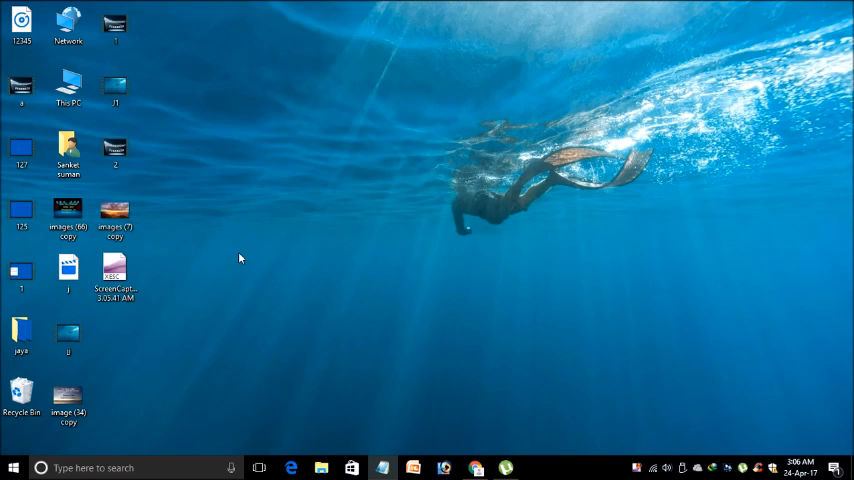
mouse_move(120, 444)
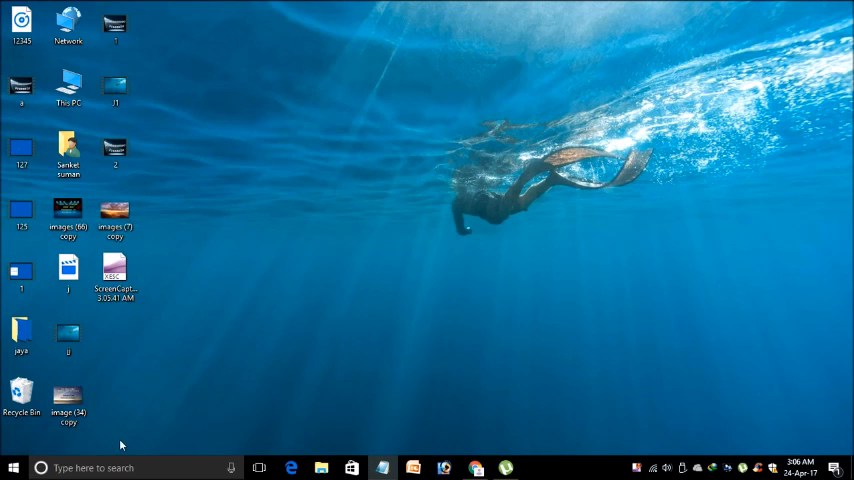
mouse_move(264, 468)
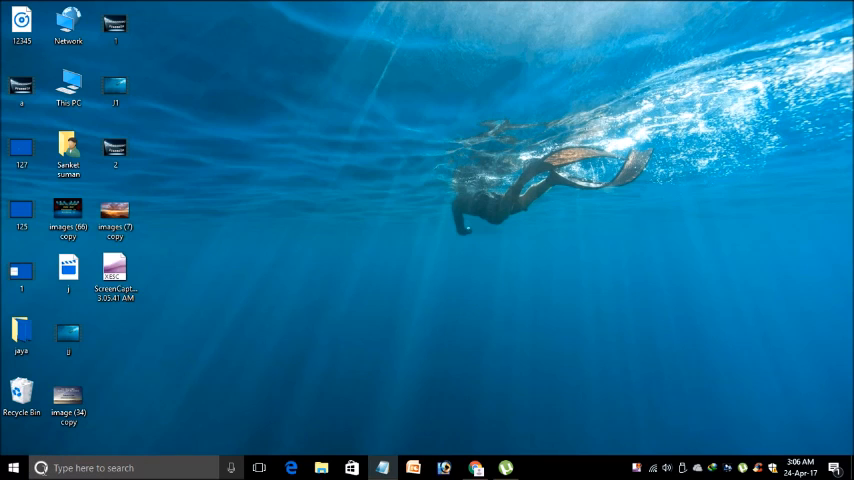
Search Windows for 'netflix' and choose the Netflix app best match.
left_click(232, 468)
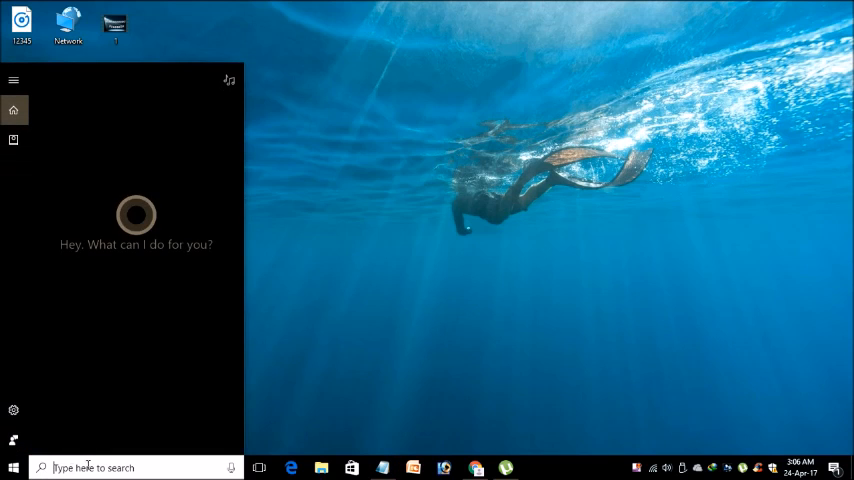
left_click(120, 468)
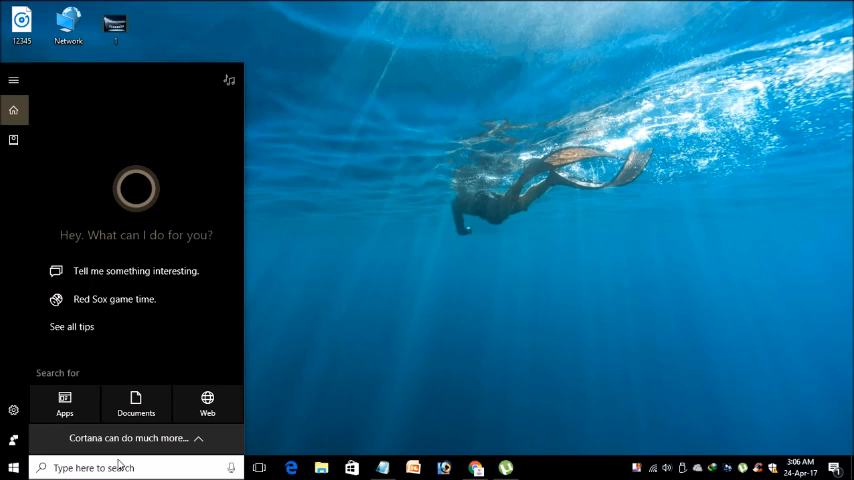
type("netflix")
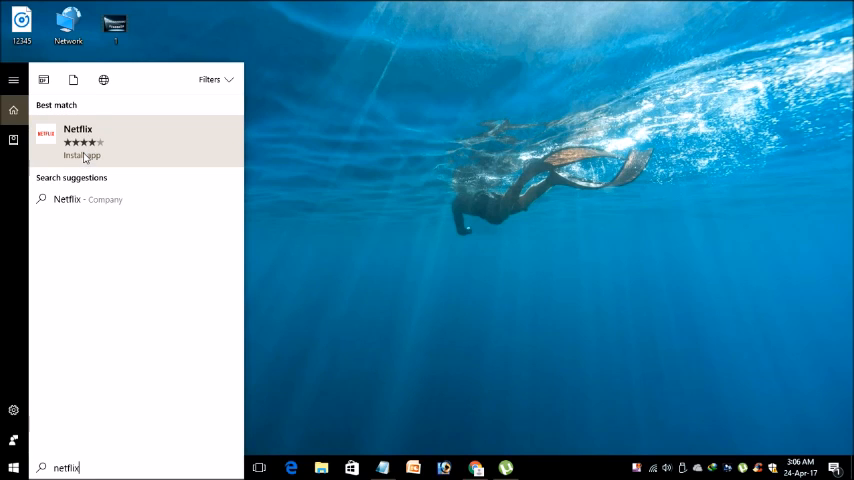
left_click(84, 140)
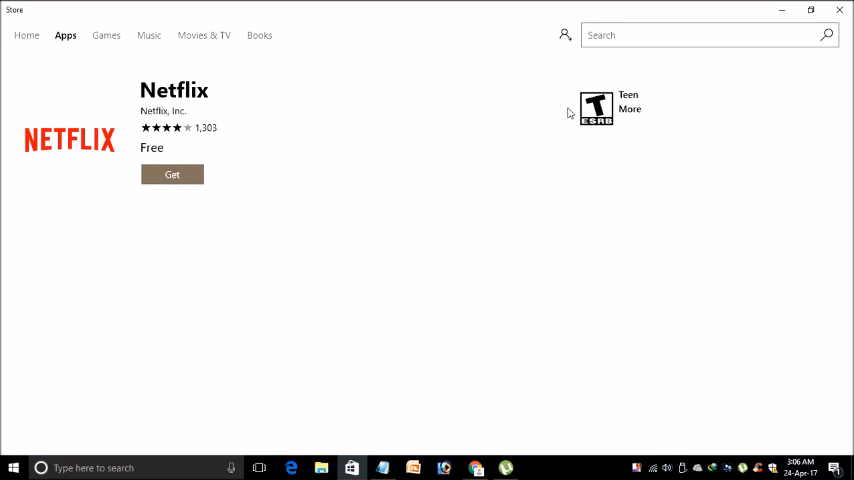
Get the free Netflix app from its Store page to start installing it.
scroll("down", 3)
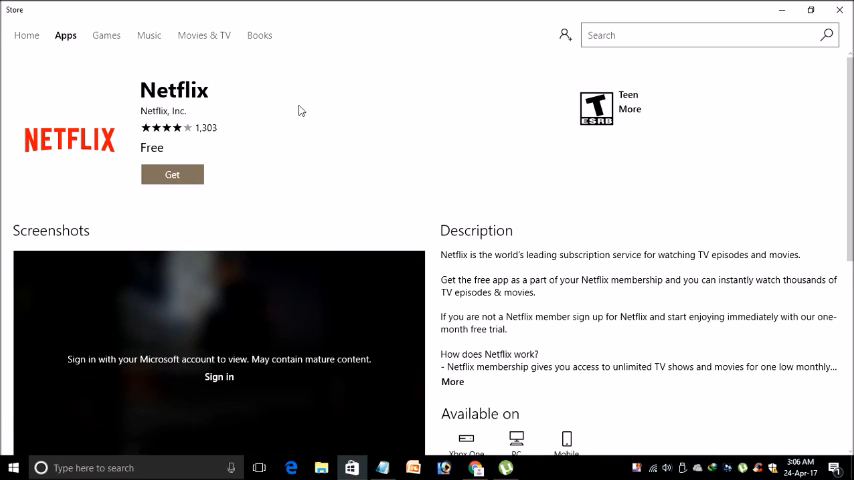
mouse_move(168, 200)
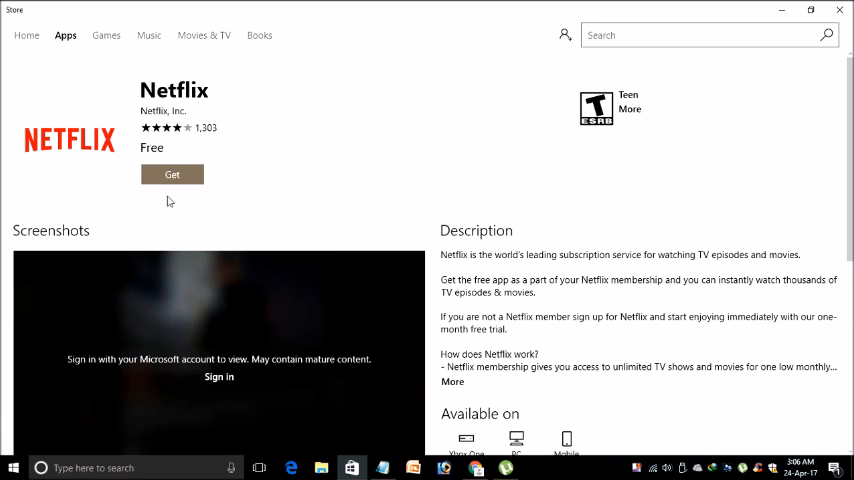
left_click(172, 174)
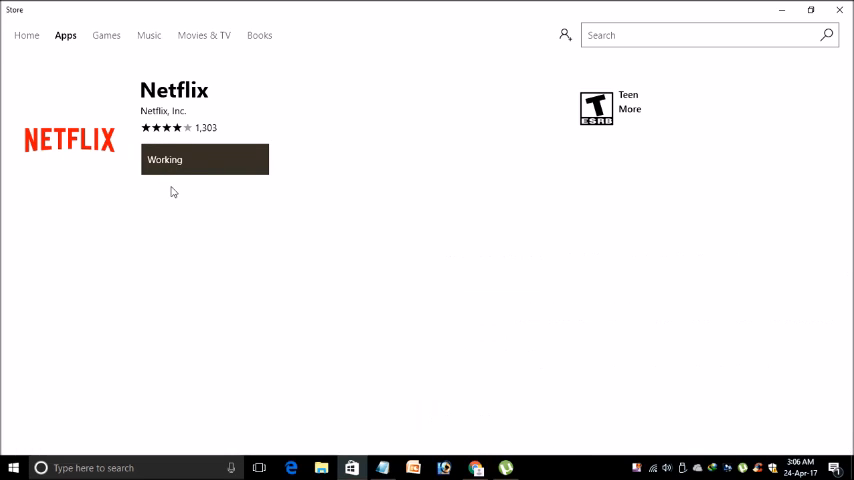
Wait on the Netflix page while the Store works through the download.
left_click(204, 160)
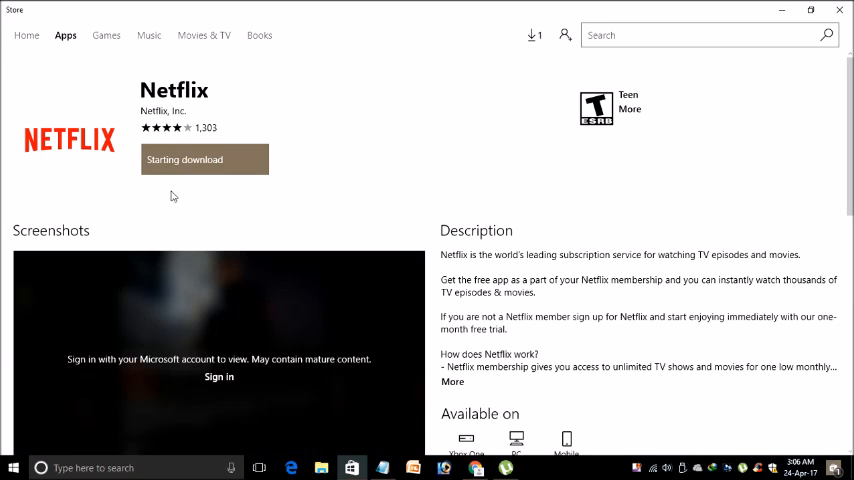
mouse_move(180, 202)
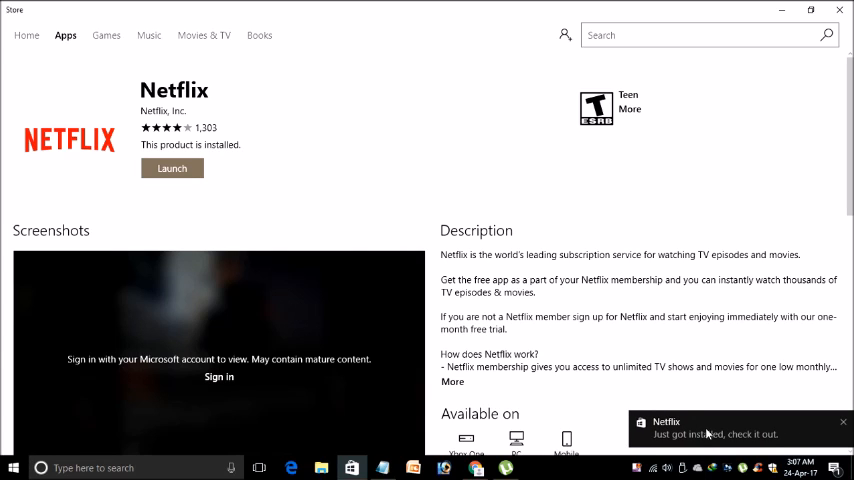
mouse_move(590, 204)
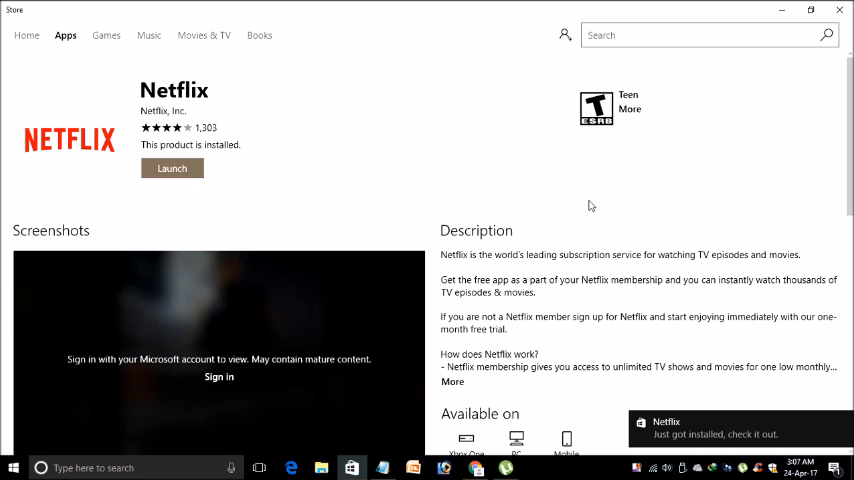
mouse_move(248, 172)
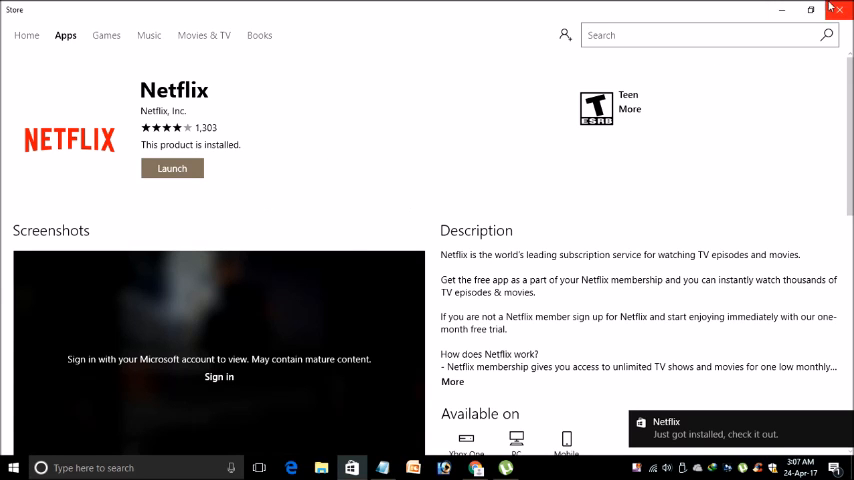
Close the Store window and reopen it from the taskbar on its home page.
left_click(838, 10)
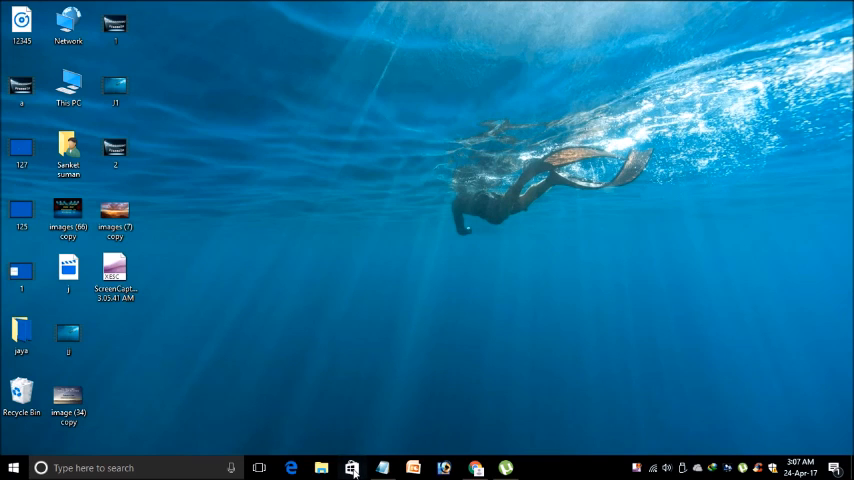
left_click(352, 468)
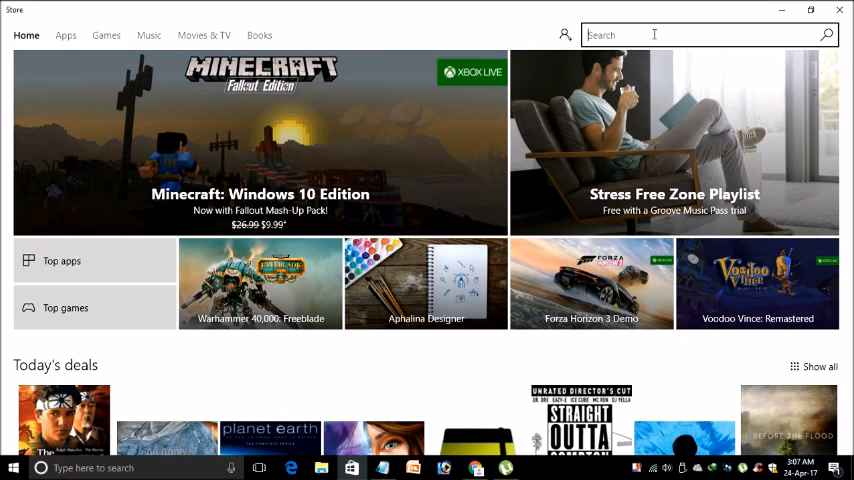
Search the Store for 'netflix' and reopen the Netflix page, now shown as installed.
type("netflix")
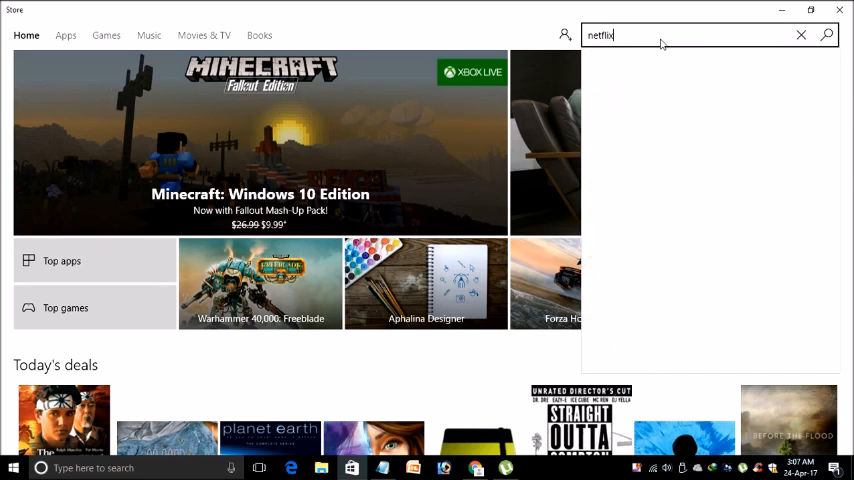
type("netflix")
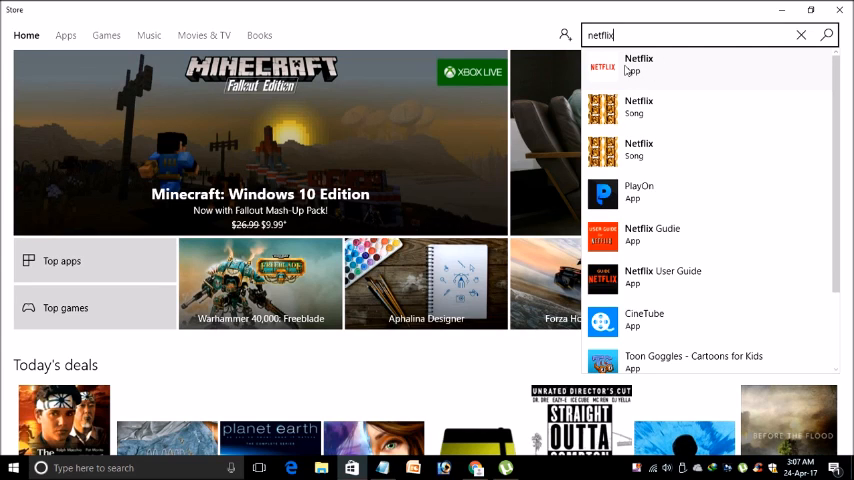
left_click(638, 64)
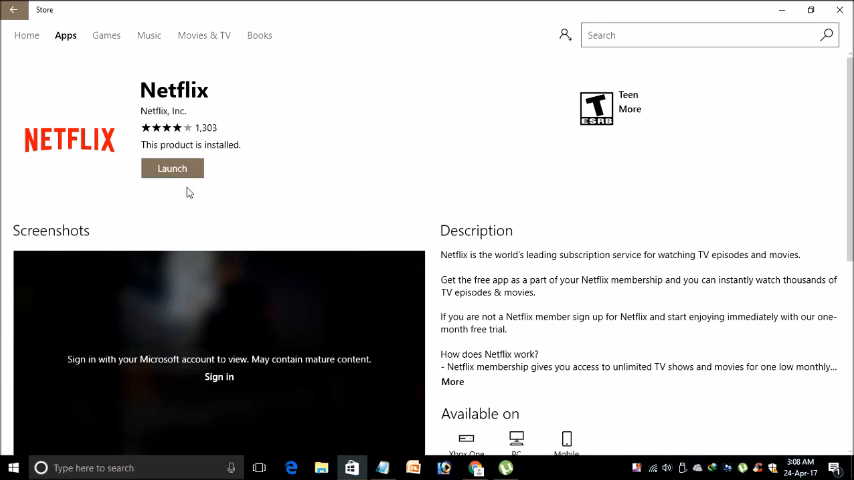
mouse_move(170, 196)
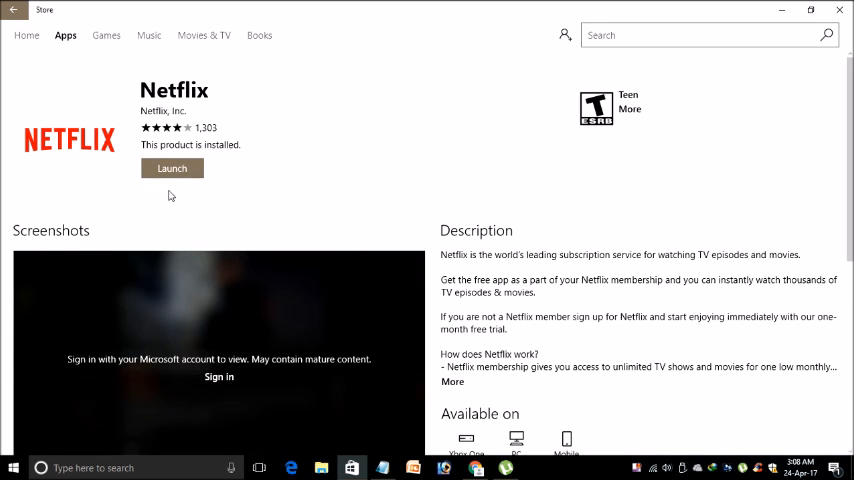
mouse_move(196, 206)
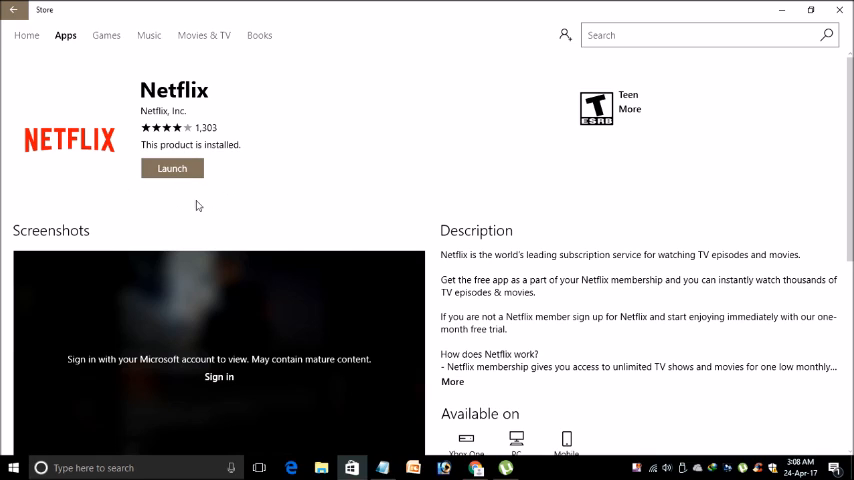
mouse_move(160, 156)
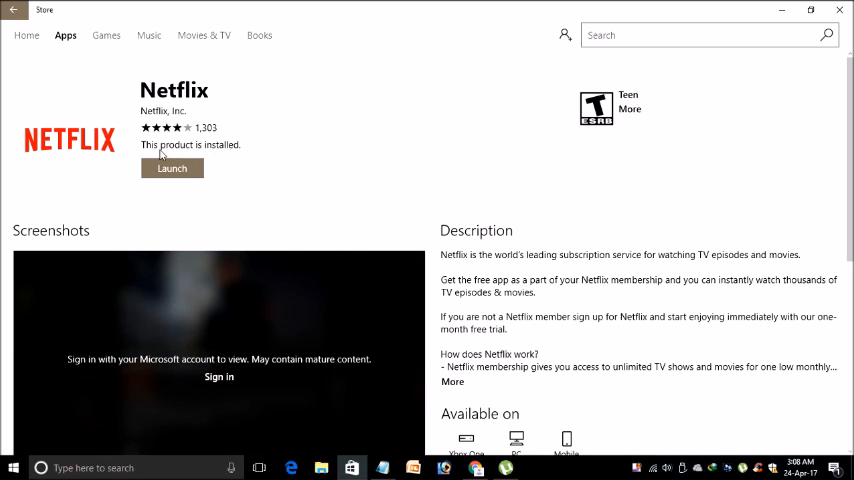
mouse_move(170, 216)
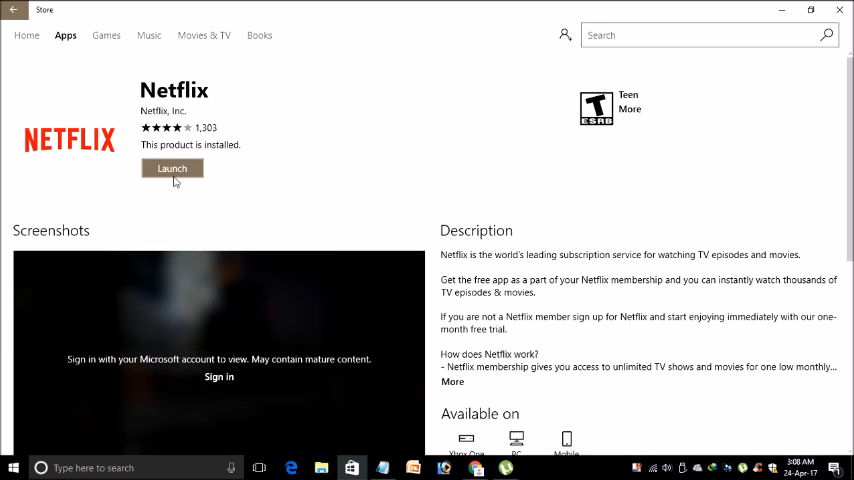
mouse_move(186, 152)
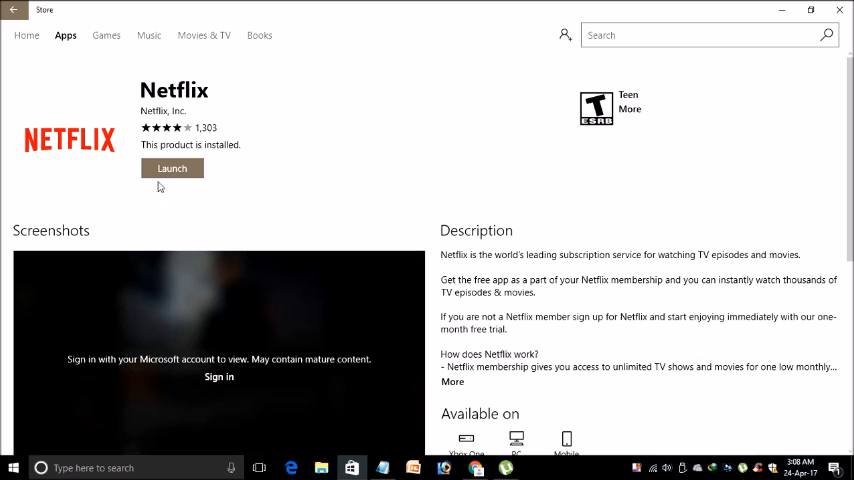
mouse_move(152, 188)
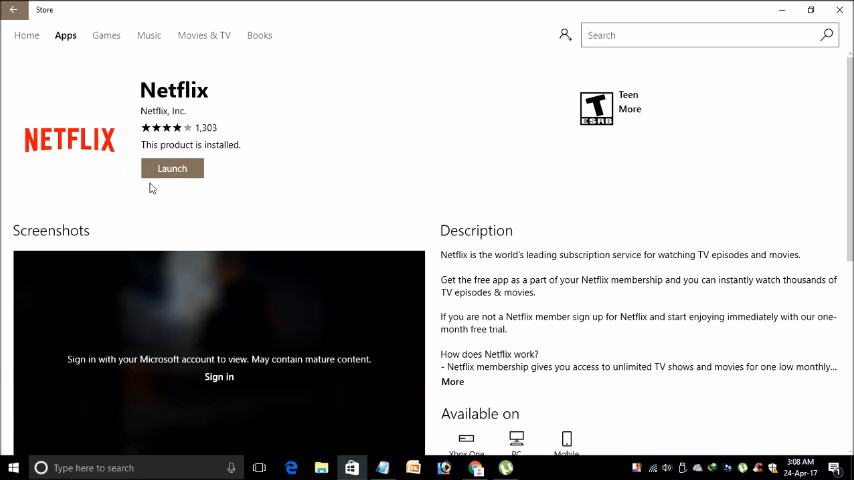